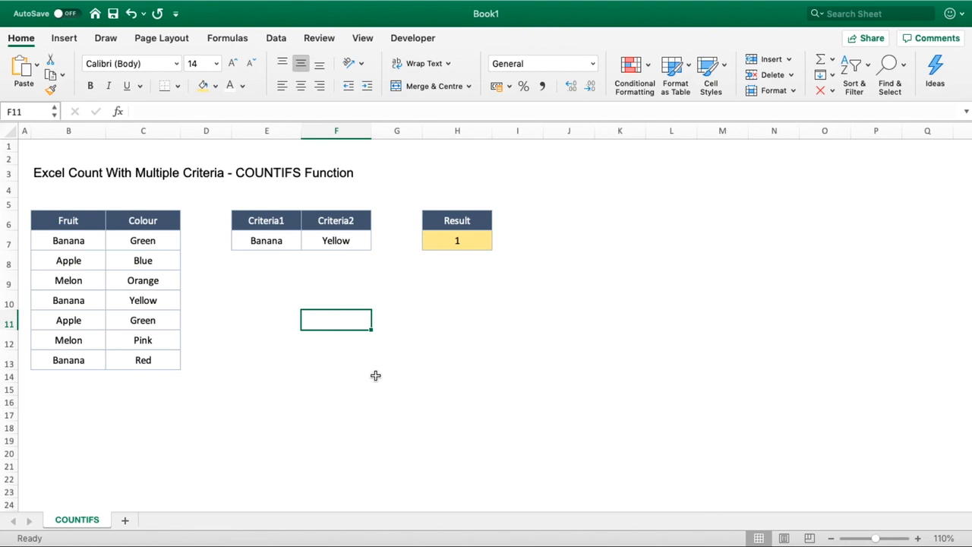
mouse_move(83, 213)
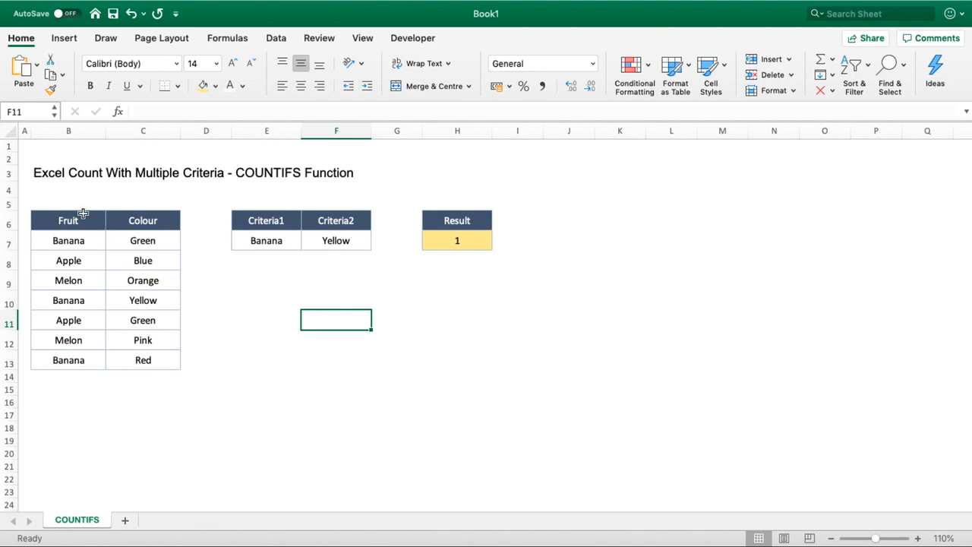
- Clear criteria cells E7:F7 and result cell H7, keeping the fruit-and-colour table intact
left_click_drag(68, 220, 143, 359)
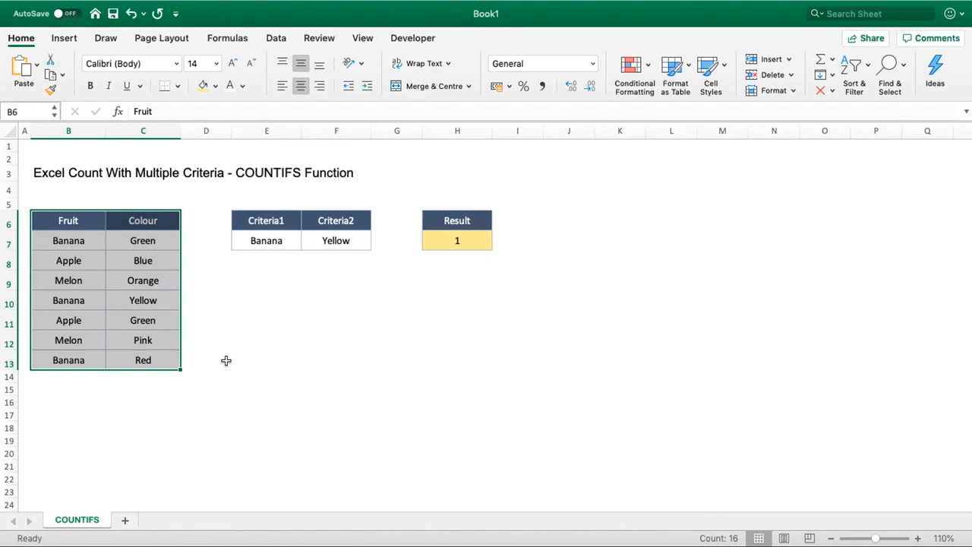
mouse_move(487, 242)
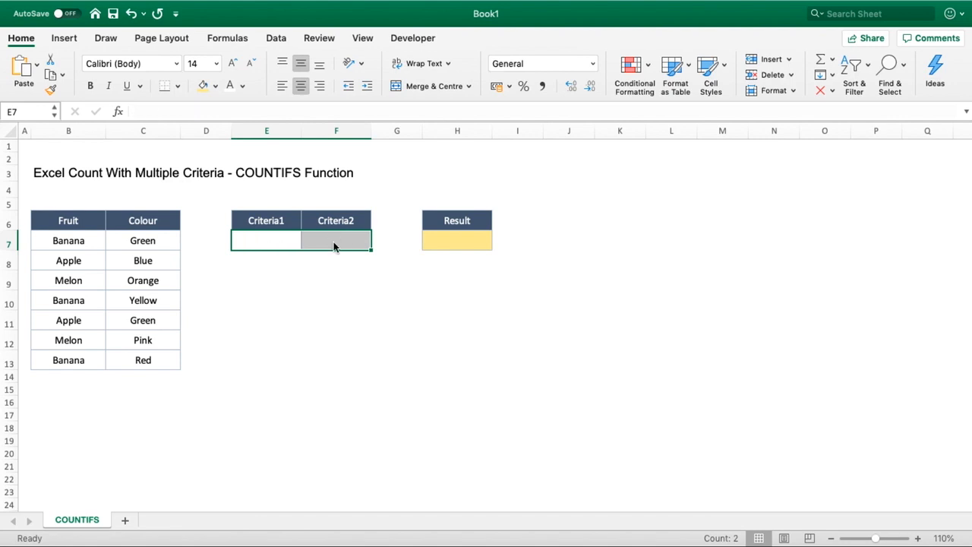
left_click(335, 279)
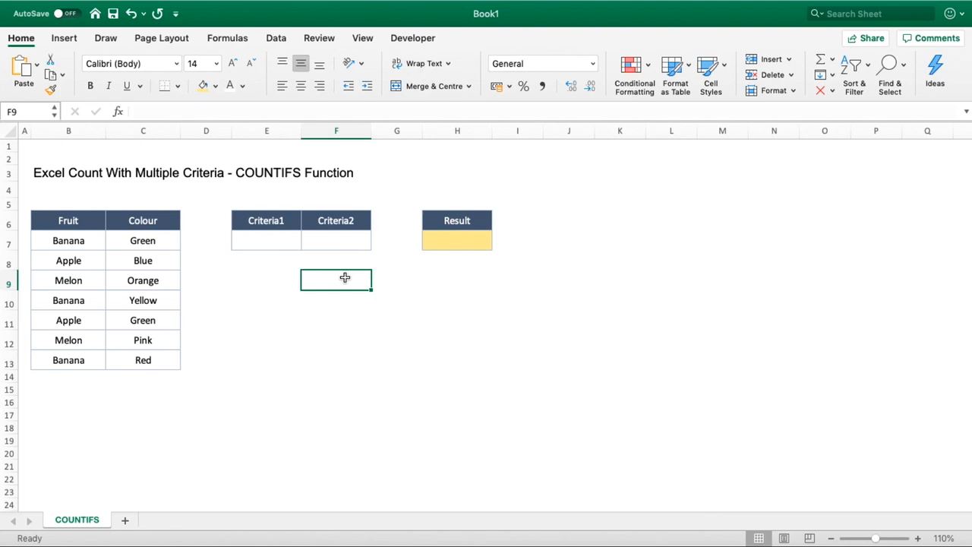
left_click(456, 240)
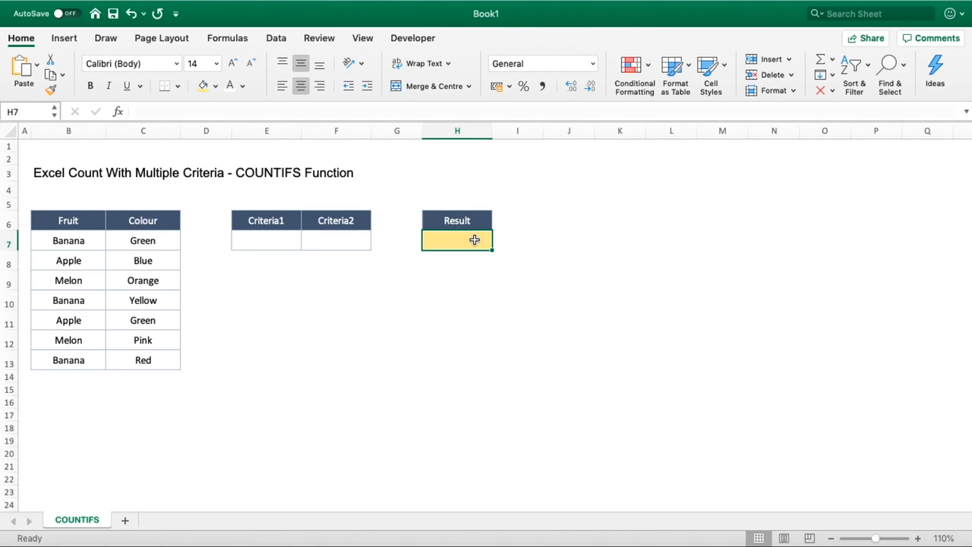
mouse_move(285, 221)
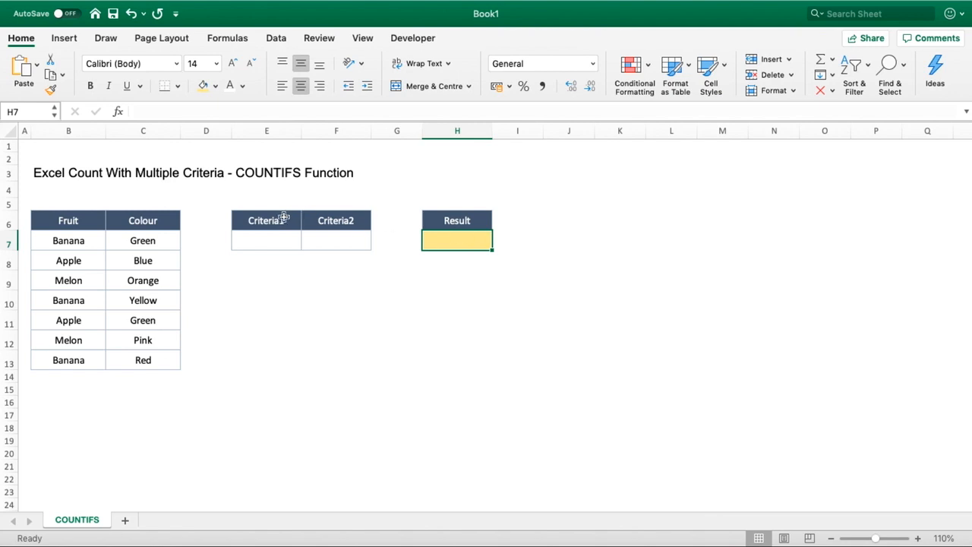
left_click(336, 240)
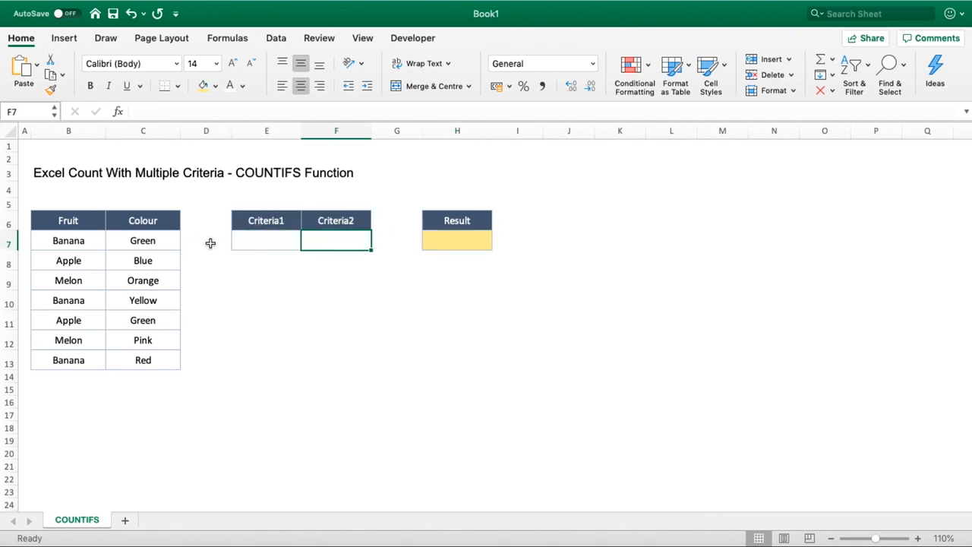
left_click_drag(68, 221, 143, 360)
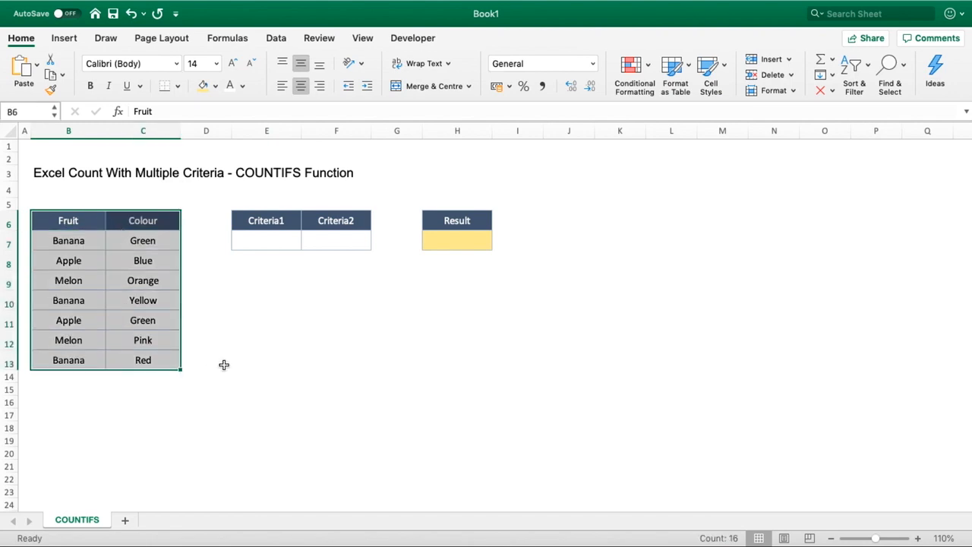
left_click(265, 240)
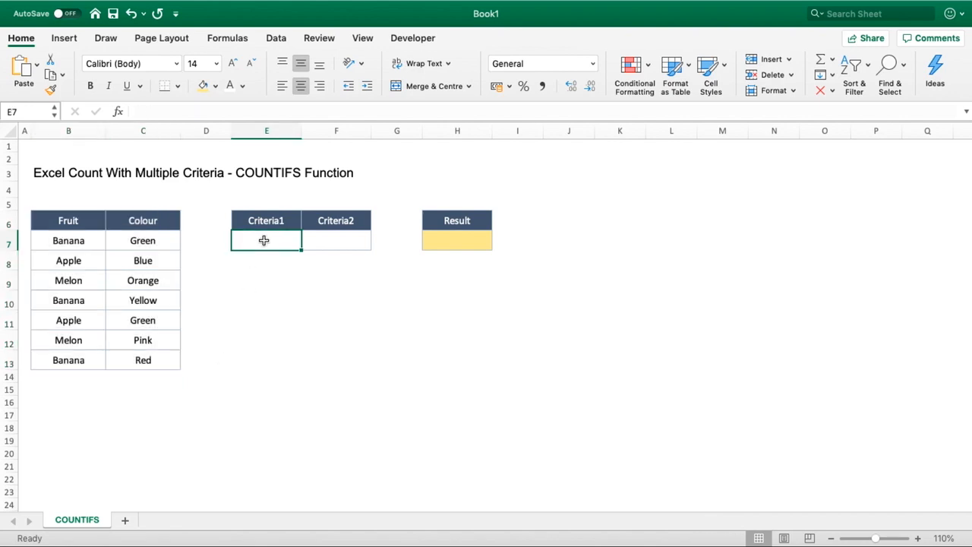
- Enter Banana as the fruit criterion in E7
type("Banan")
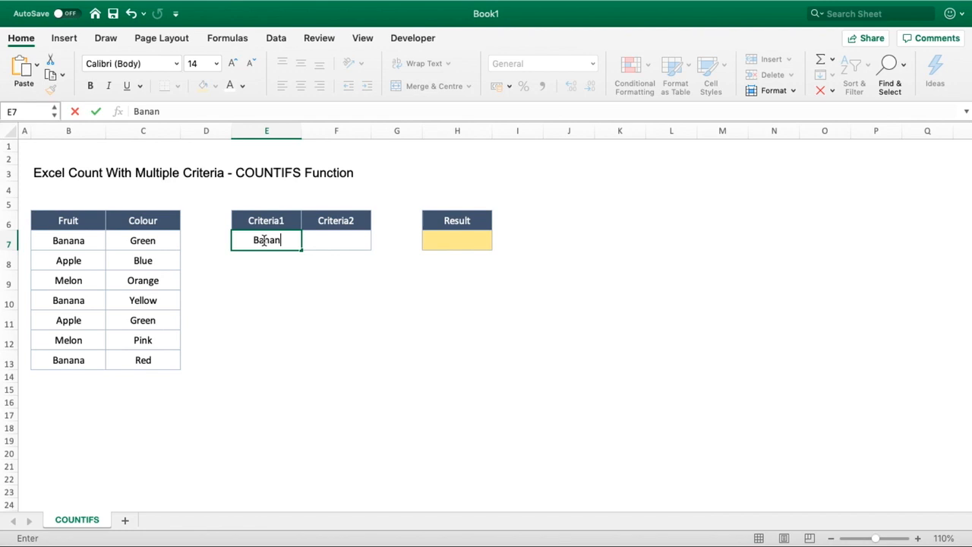
key("Tab")
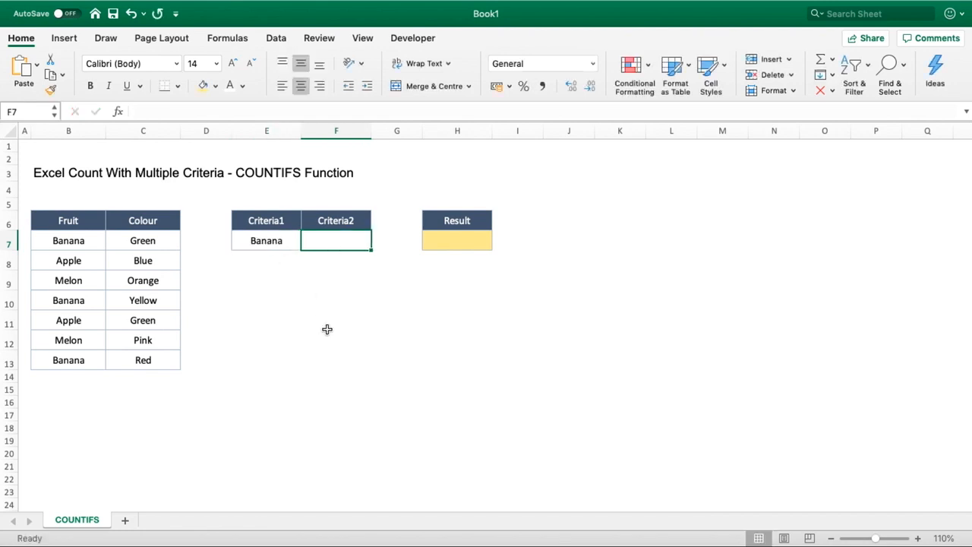
left_click_drag(68, 240, 68, 319)
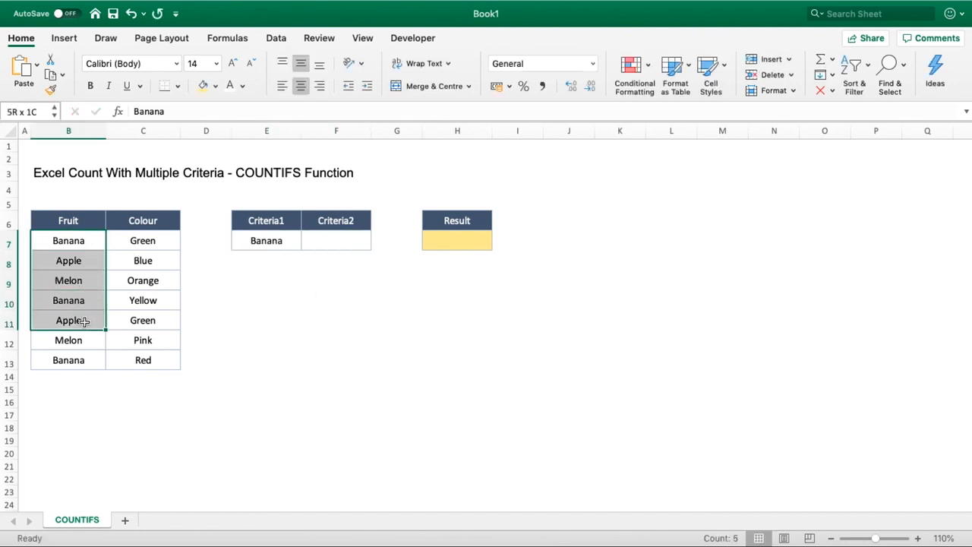
left_click_drag(68, 240, 69, 360)
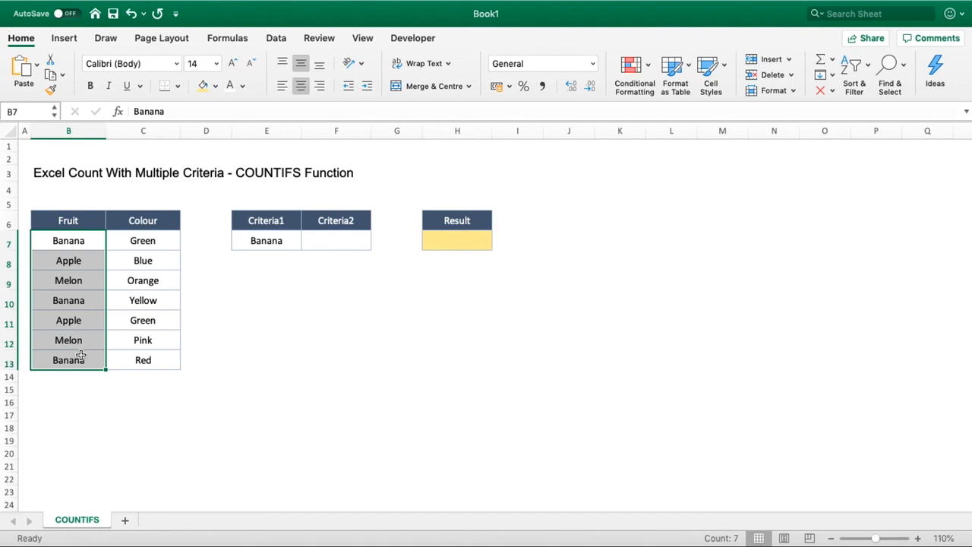
- Enter Yellow as the colour criterion in F7
left_click(336, 240)
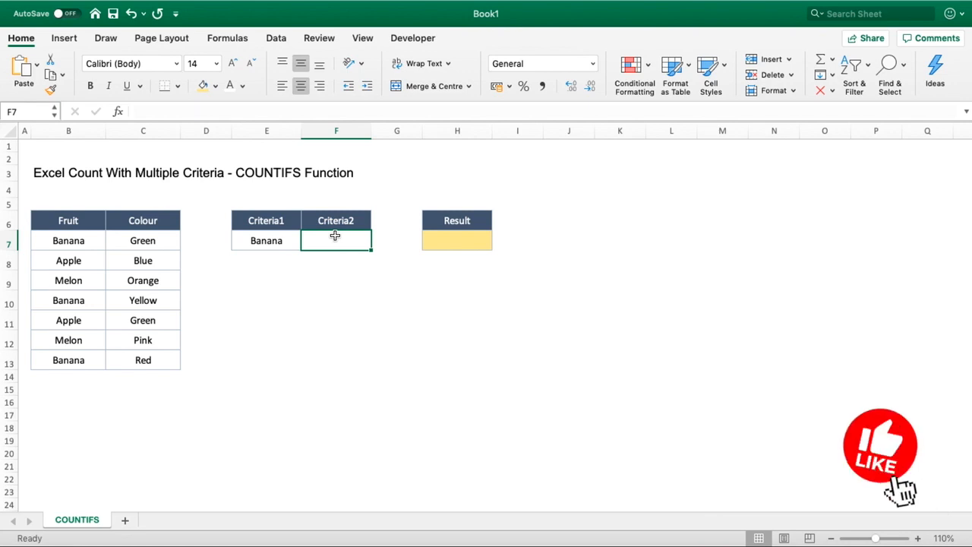
type("Yellow")
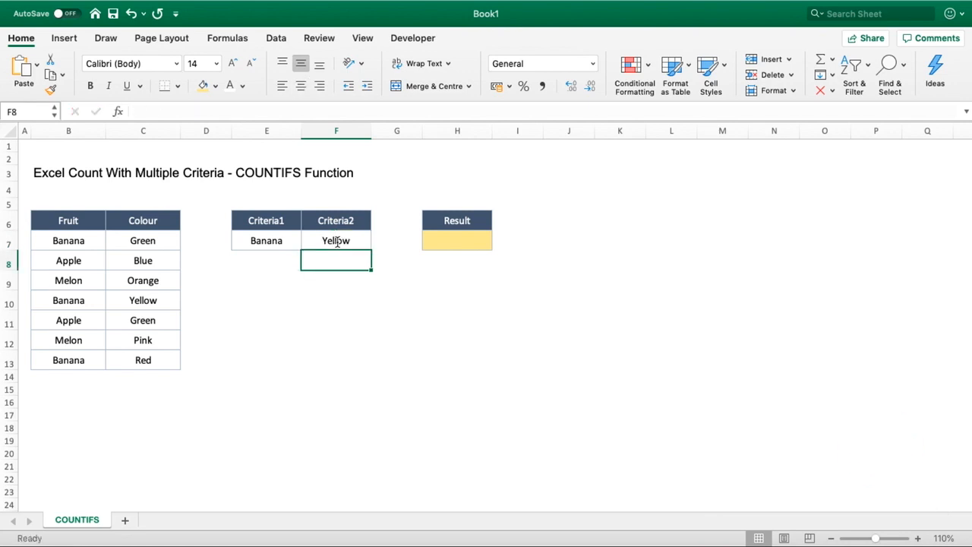
left_click(336, 240)
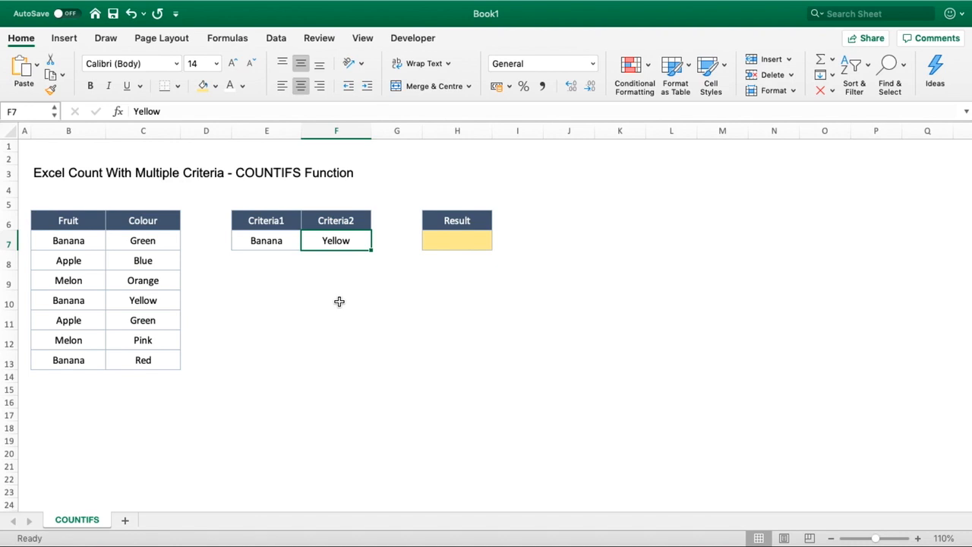
mouse_move(268, 243)
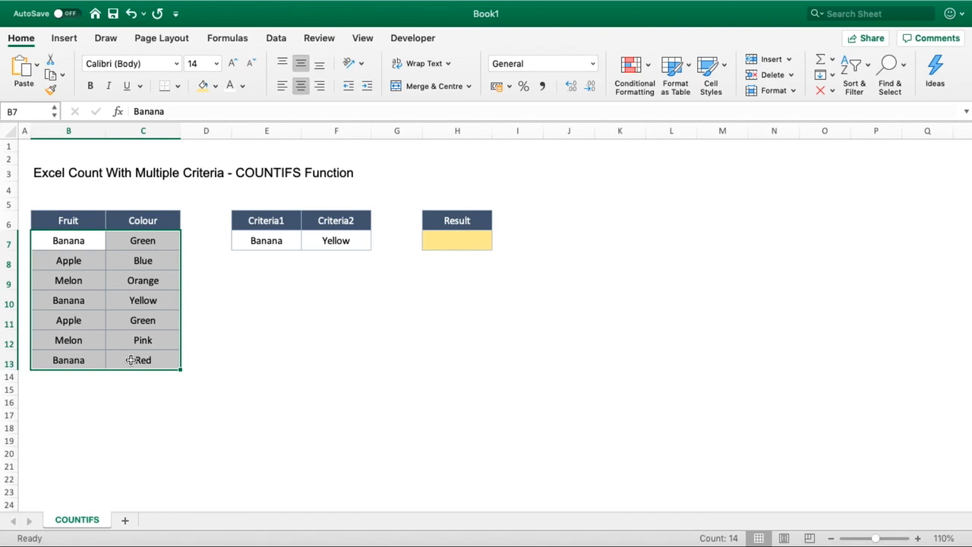
- Type =COUNTIFS( into result cell H7
left_click(457, 240)
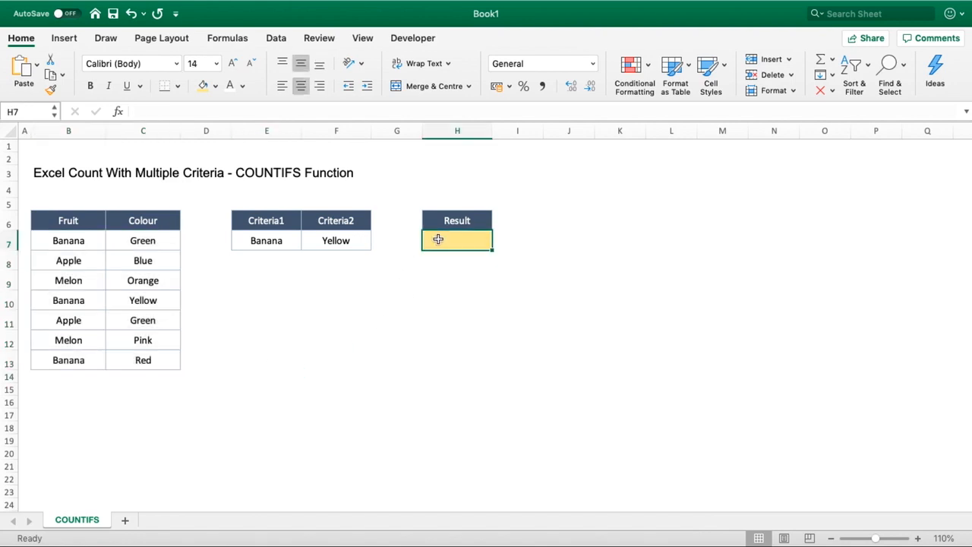
type("=")
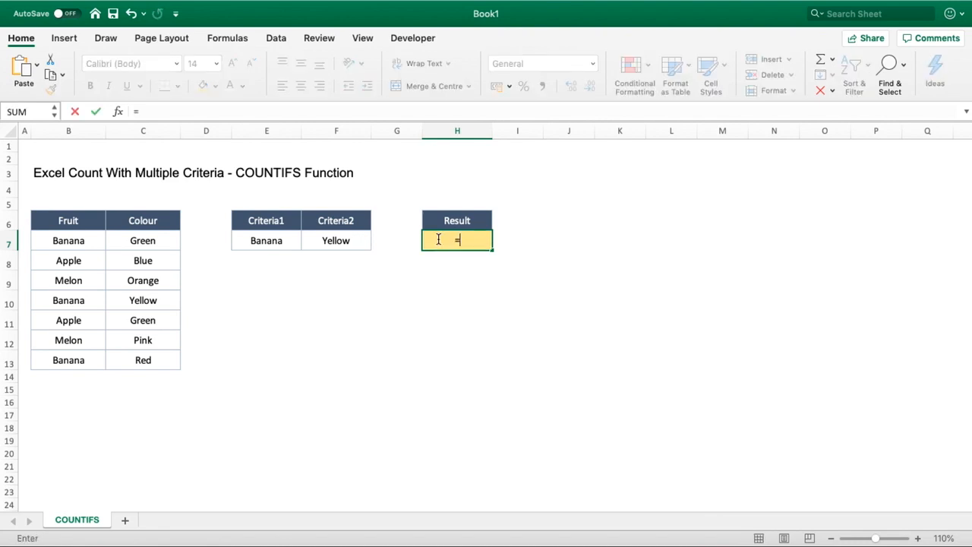
type("COUNTIF")
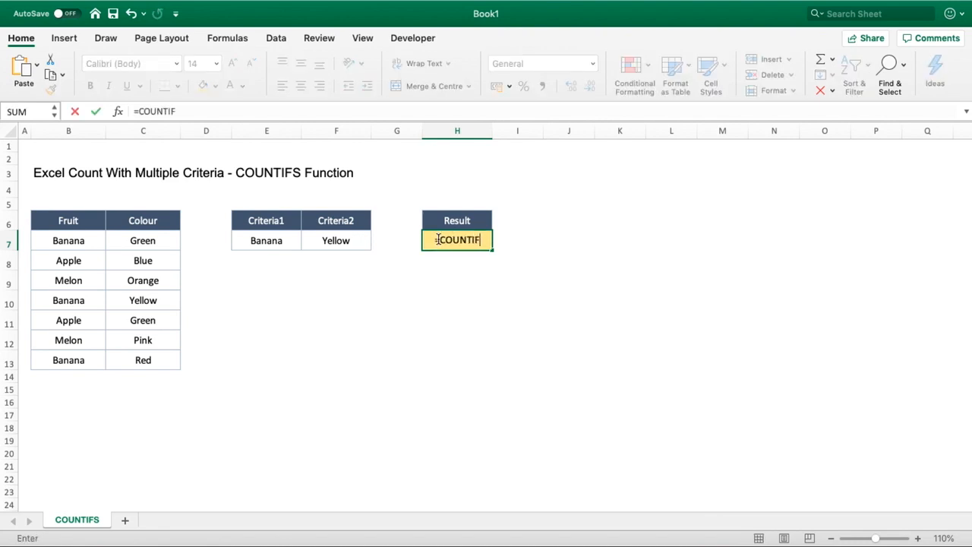
type("S(")
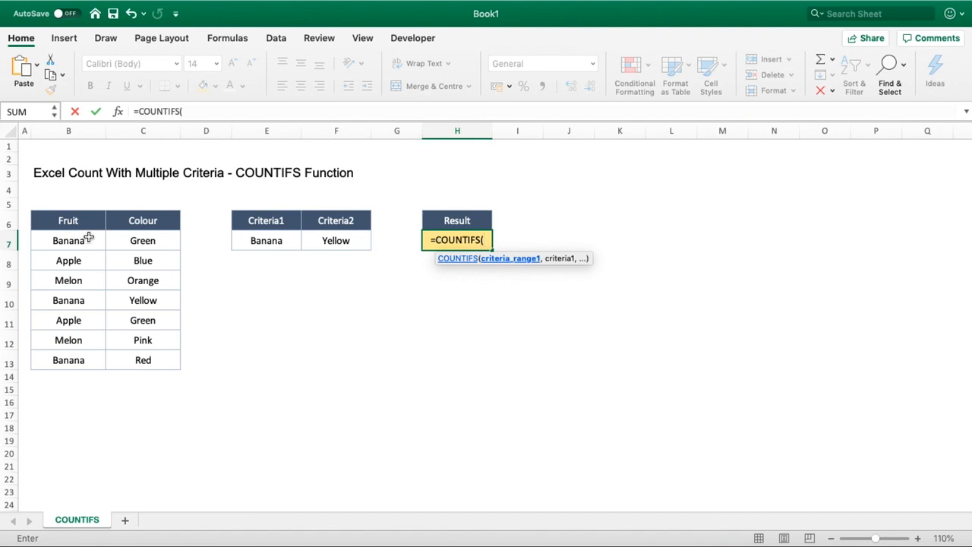
- Add fruit range B7:B13 with criterion cell E7 as the first COUNTIFS pair
left_click_drag(68, 240, 68, 359)
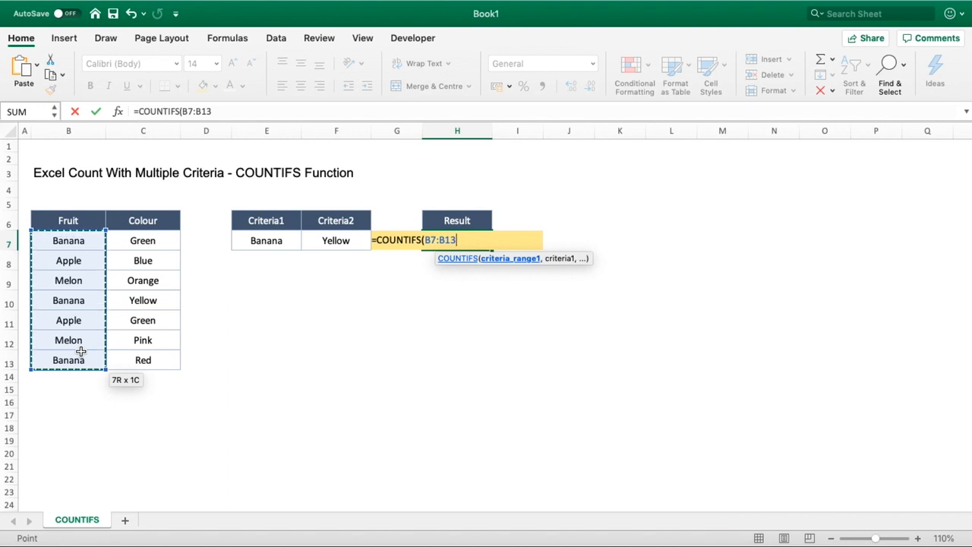
type(",")
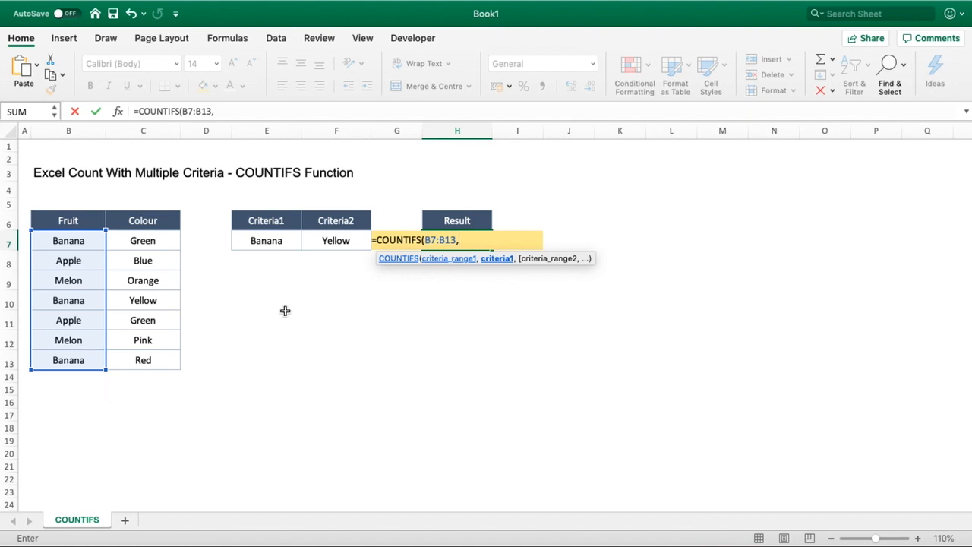
mouse_move(93, 265)
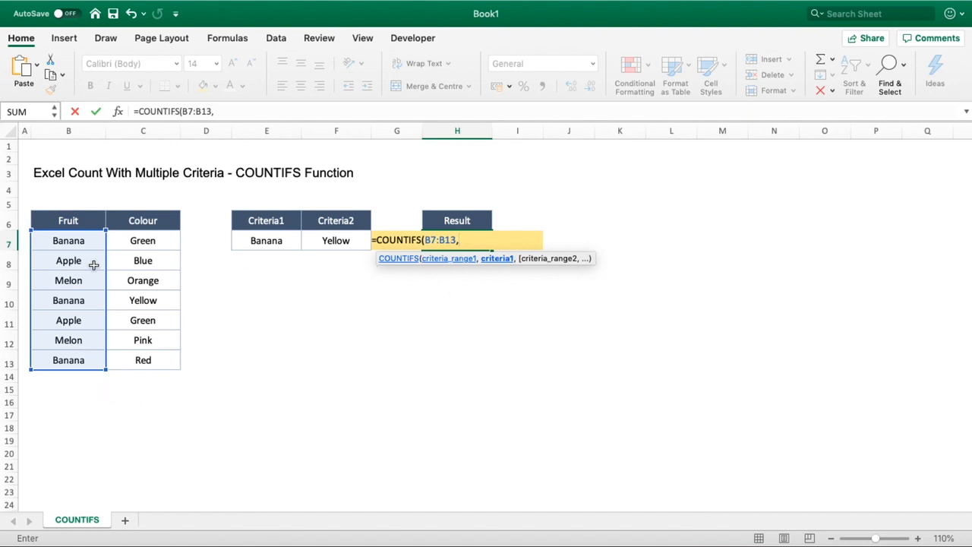
mouse_move(279, 240)
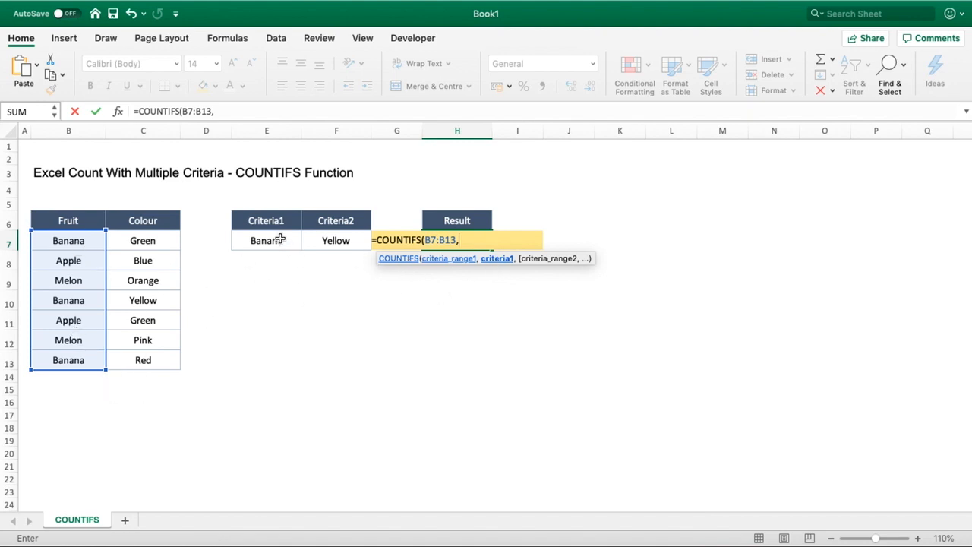
left_click(266, 240)
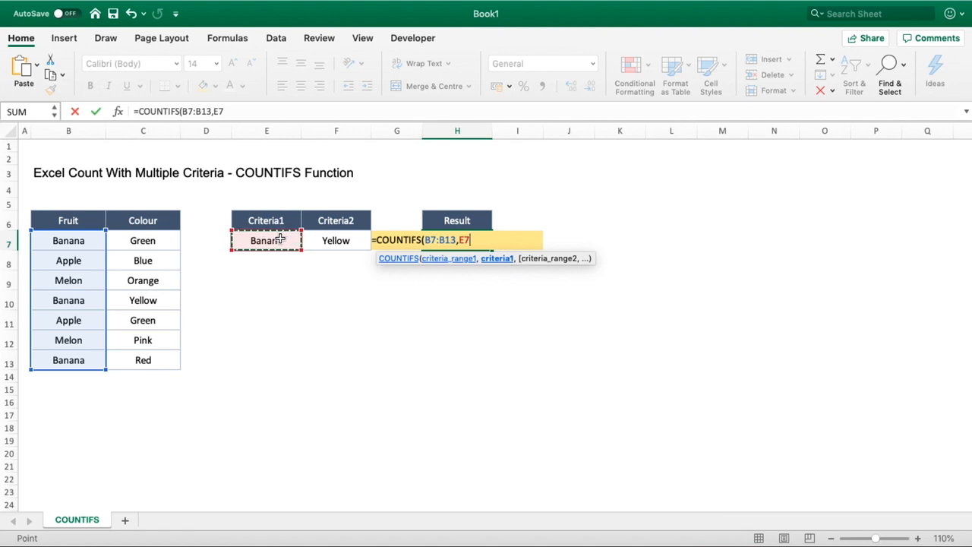
mouse_move(297, 268)
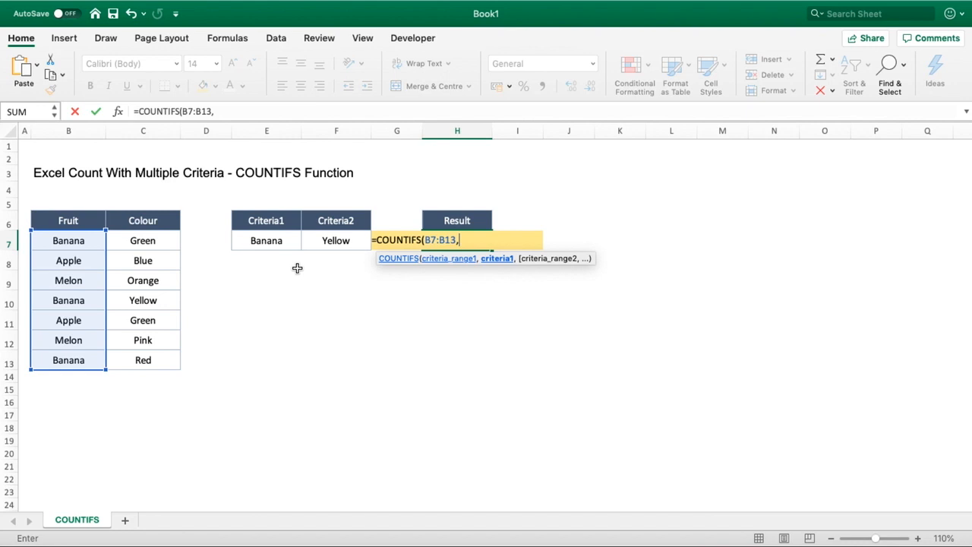
type("\"")
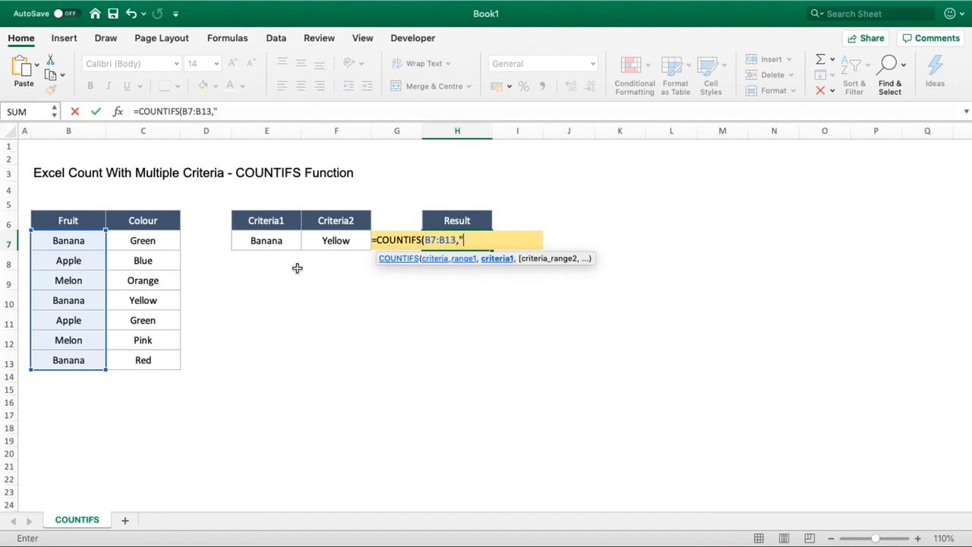
type("Banana")
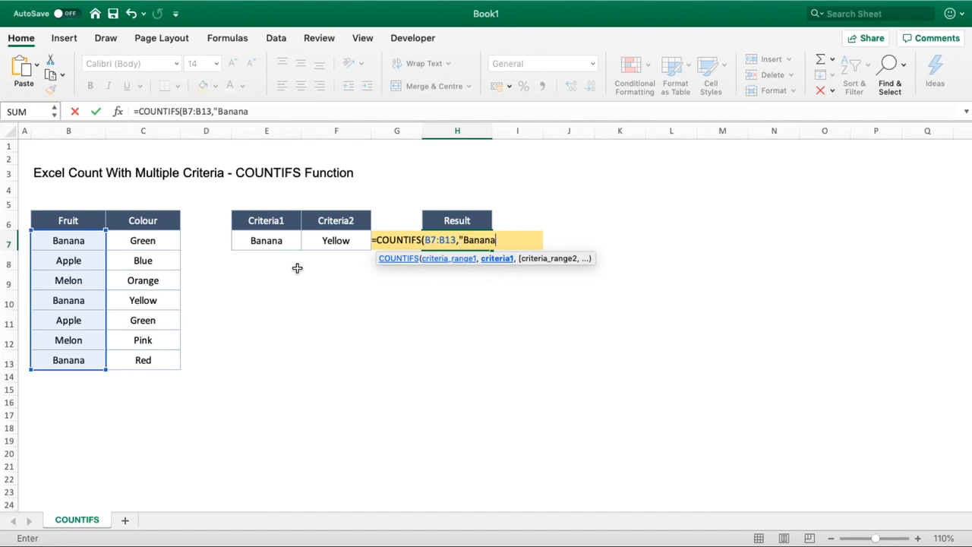
type("\"")
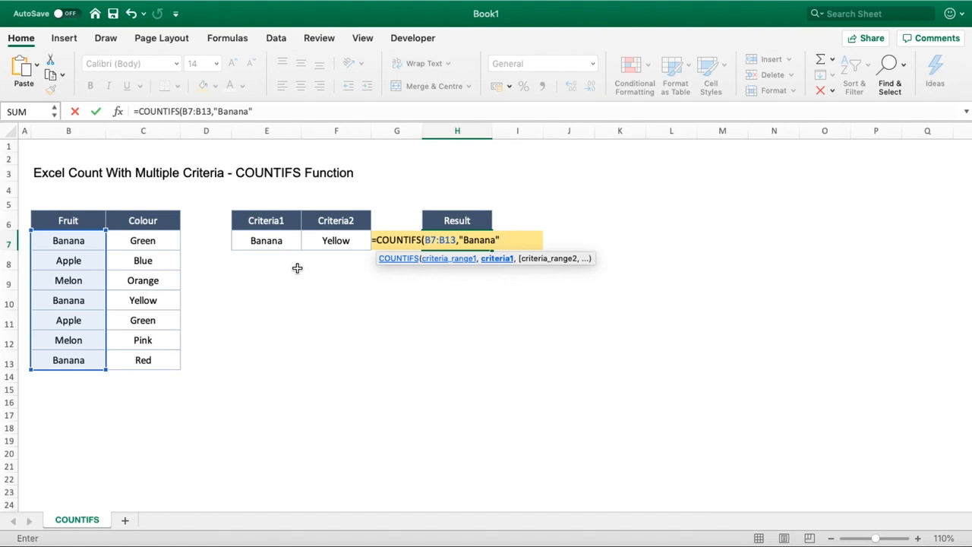
key("Backspace")
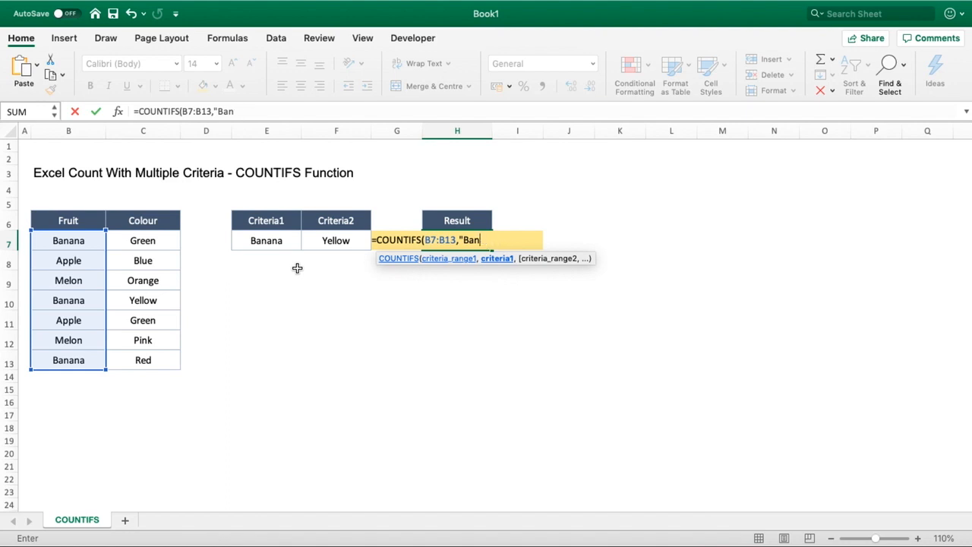
left_click(266, 240)
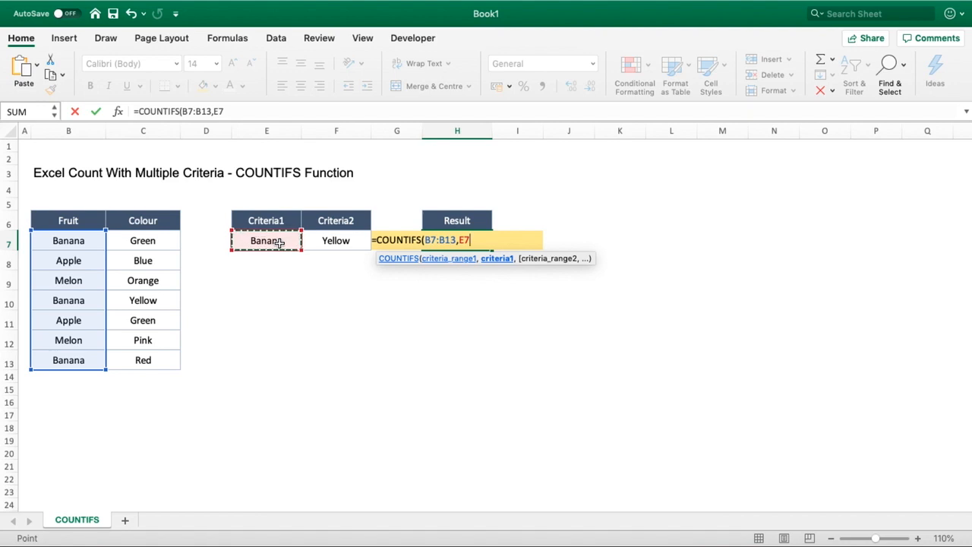
- Add colour range C7:C13 with criterion cell F7 and close the bracket
type(",")
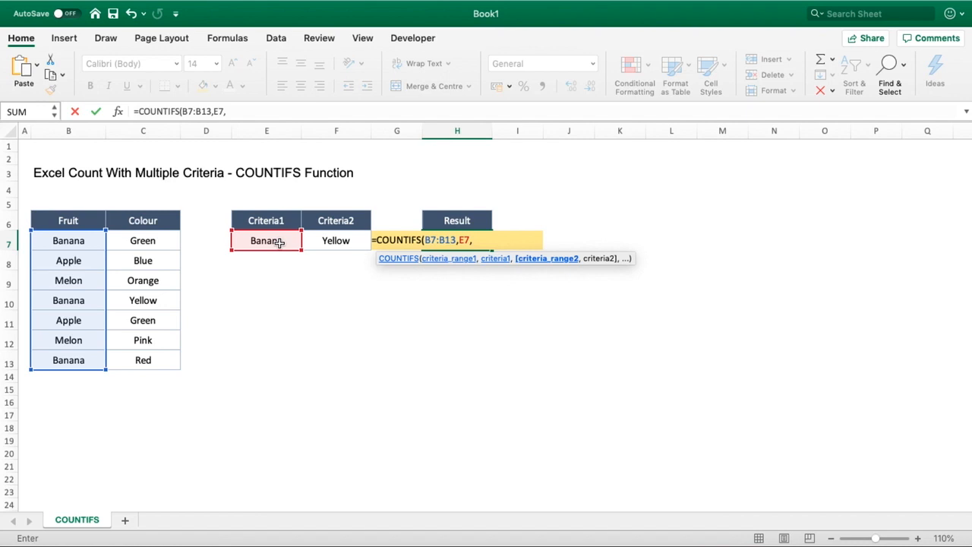
mouse_move(18, 273)
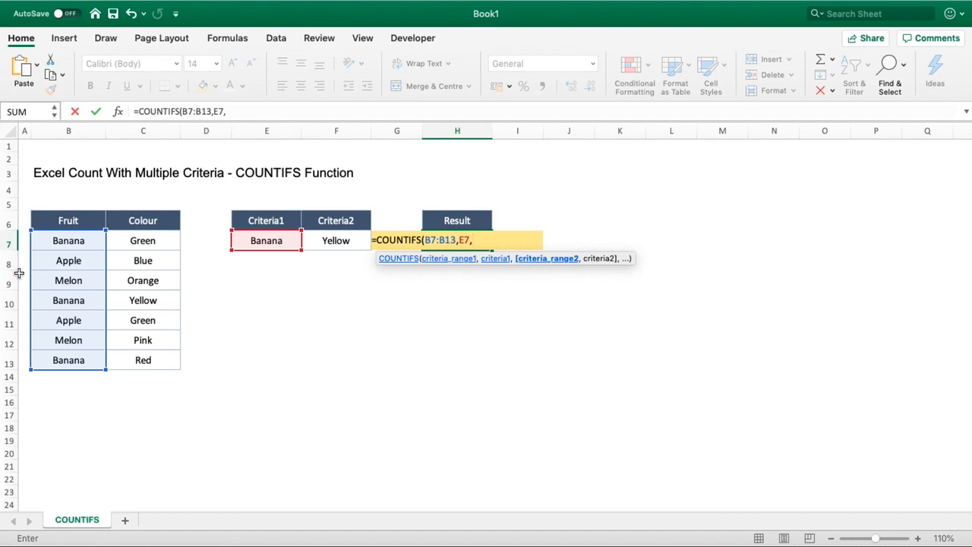
left_click_drag(142, 240, 142, 300)
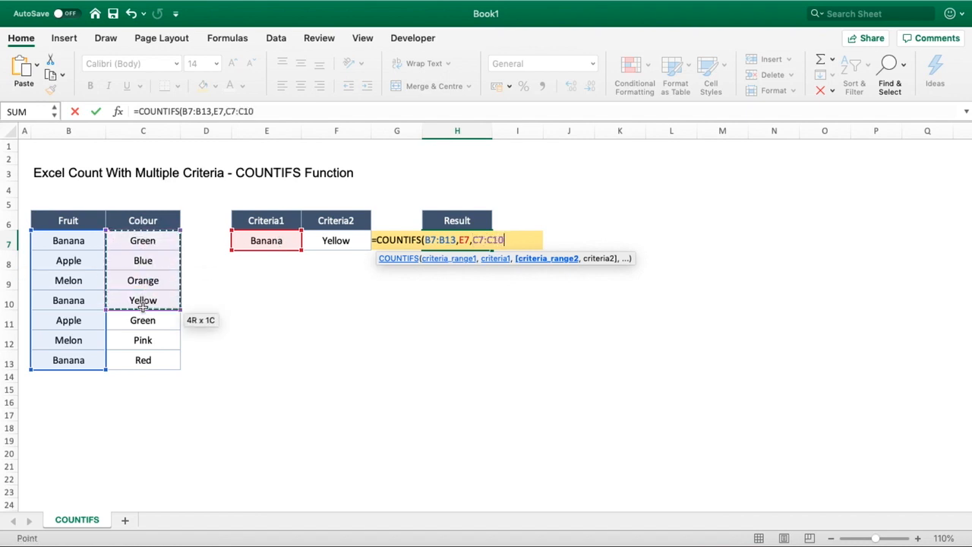
left_click_drag(143, 300, 143, 360)
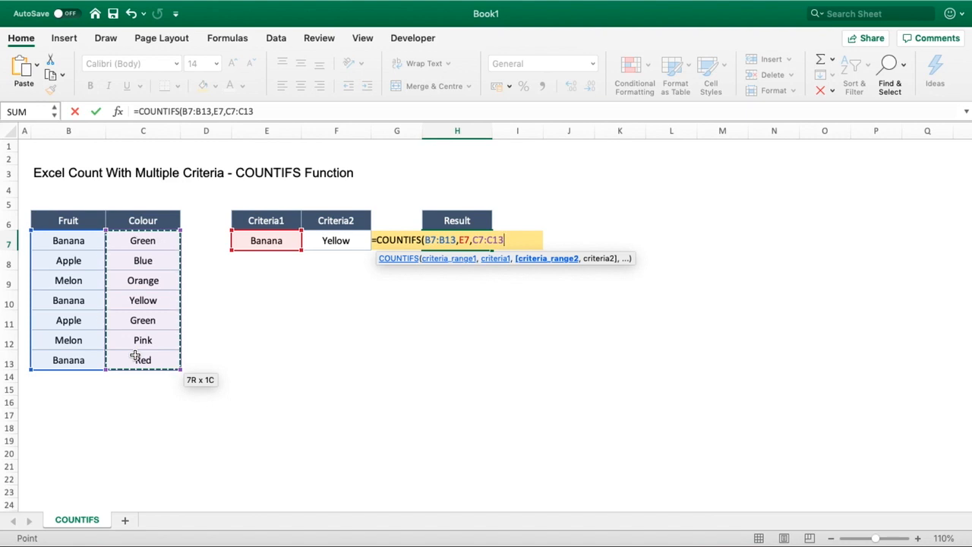
type(",")
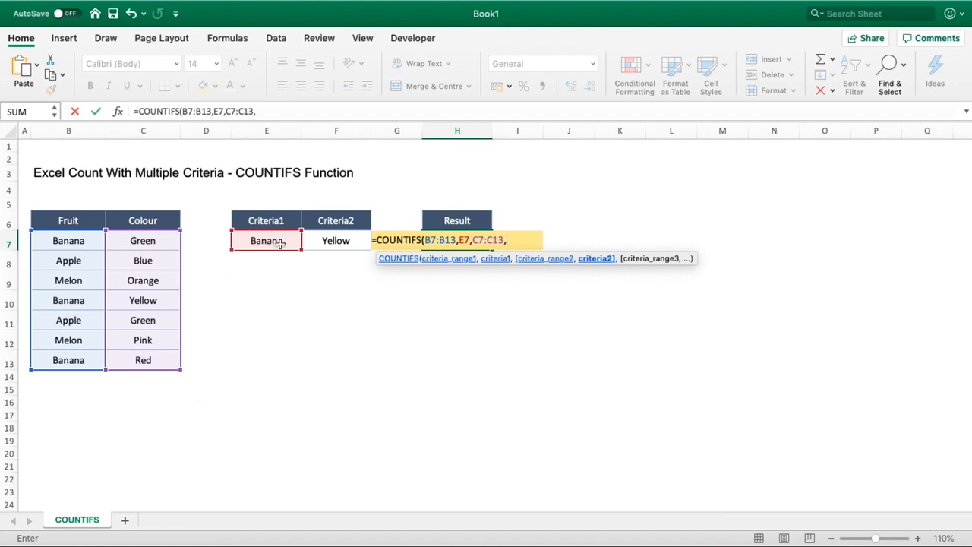
left_click(335, 240)
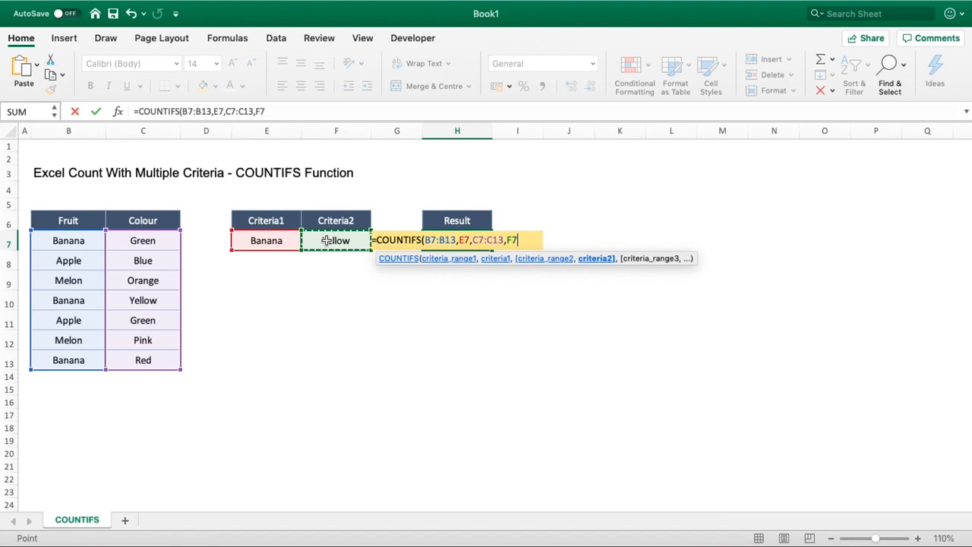
type(")")
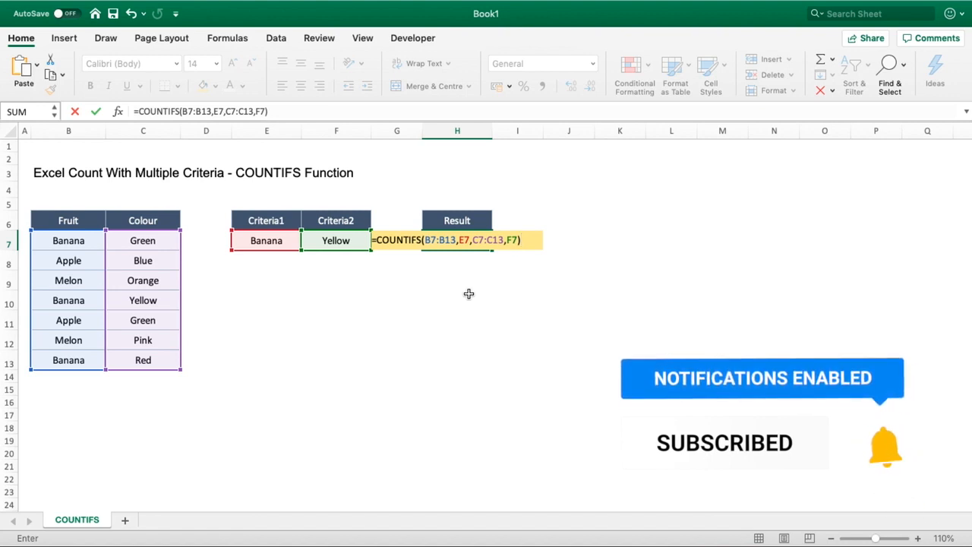
- Confirm the COUNTIFS formula, returning 1, and highlight the Banana rows yellow
key("Enter")
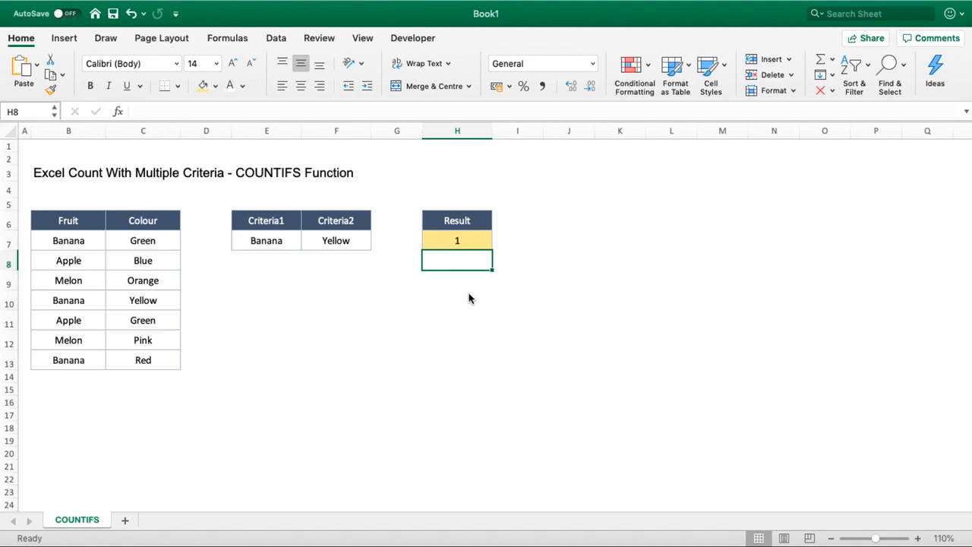
mouse_move(91, 241)
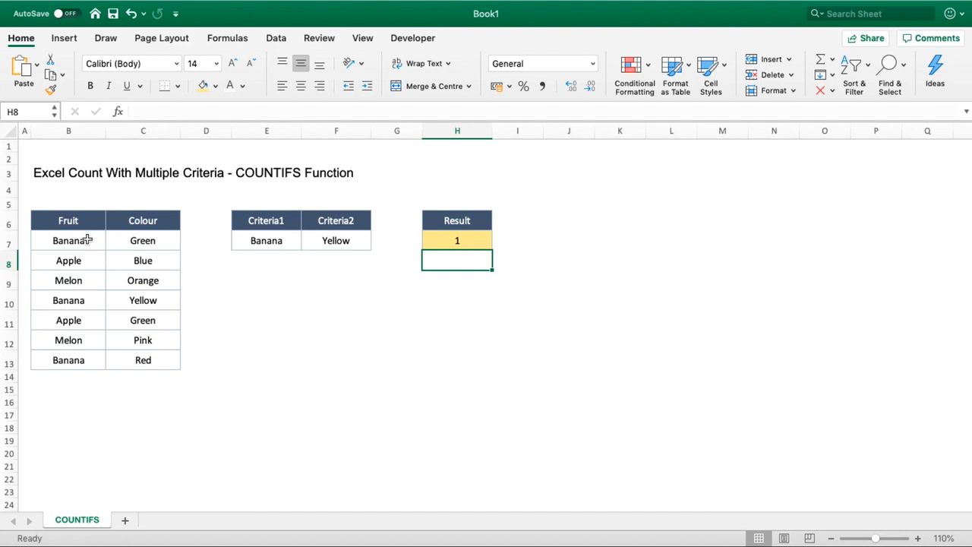
left_click_drag(68, 241, 142, 241)
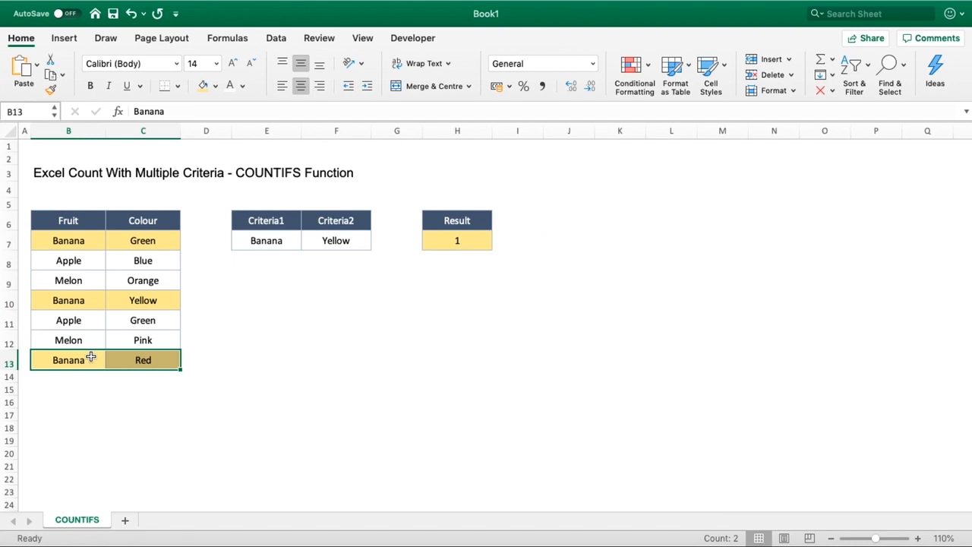
left_click(143, 240)
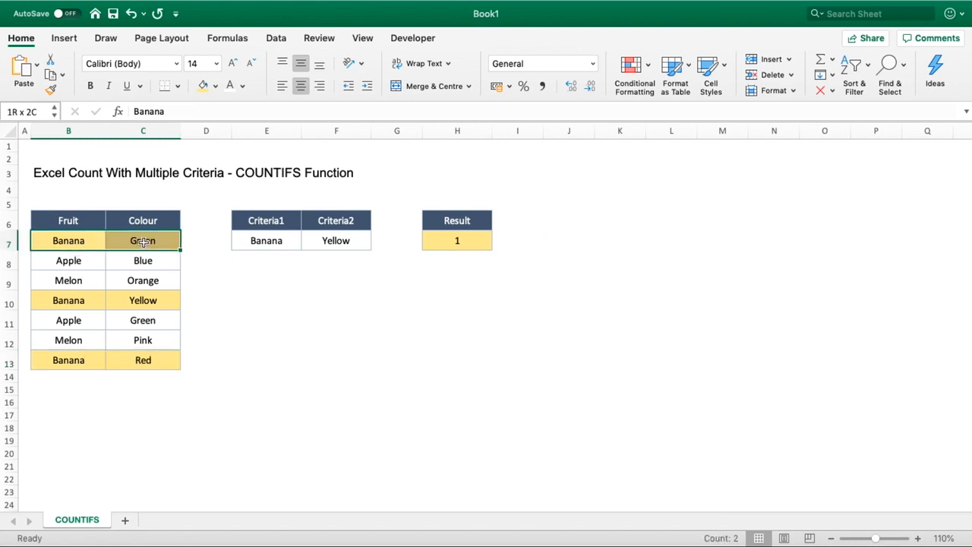
- Fill the Banana–Yellow row green and display the formula behind H7
left_click(143, 360)
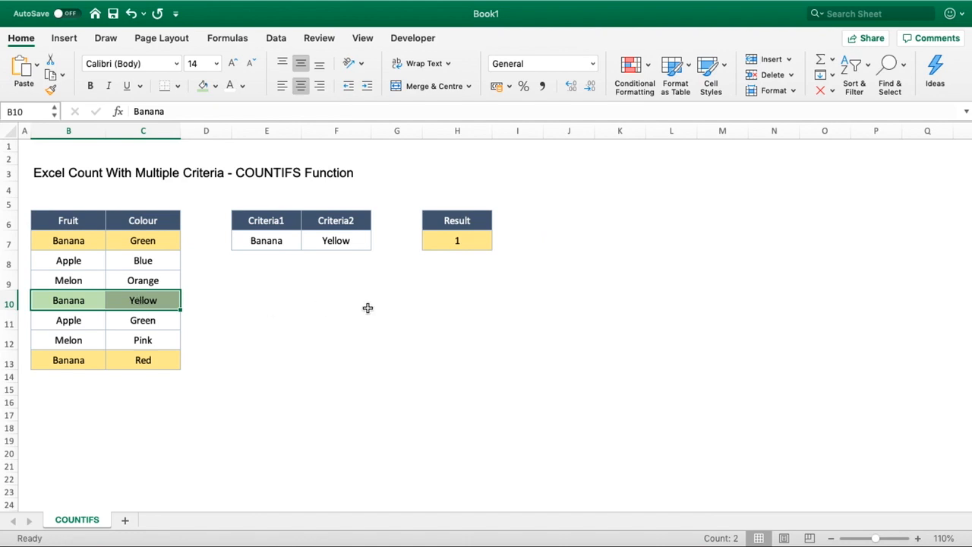
left_click(457, 301)
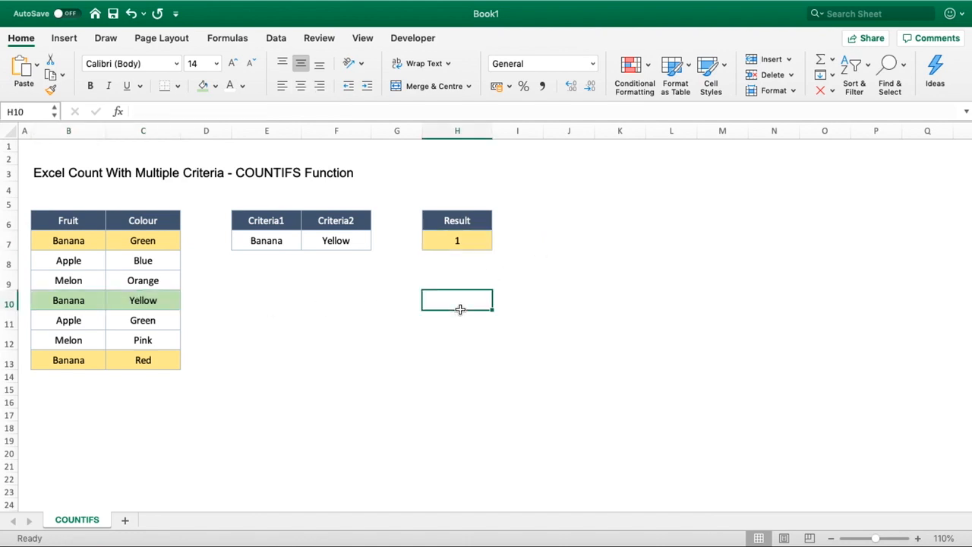
left_click(143, 360)
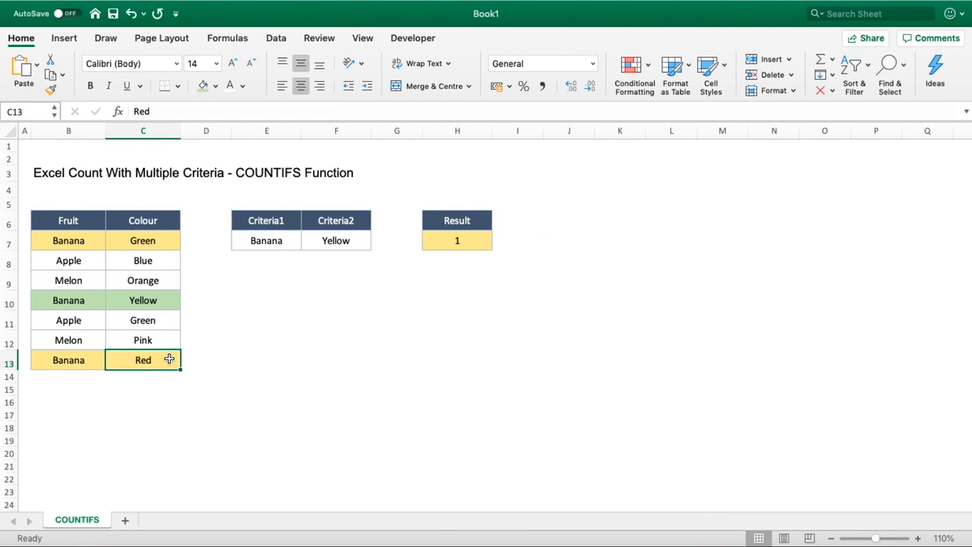
left_click(457, 240)
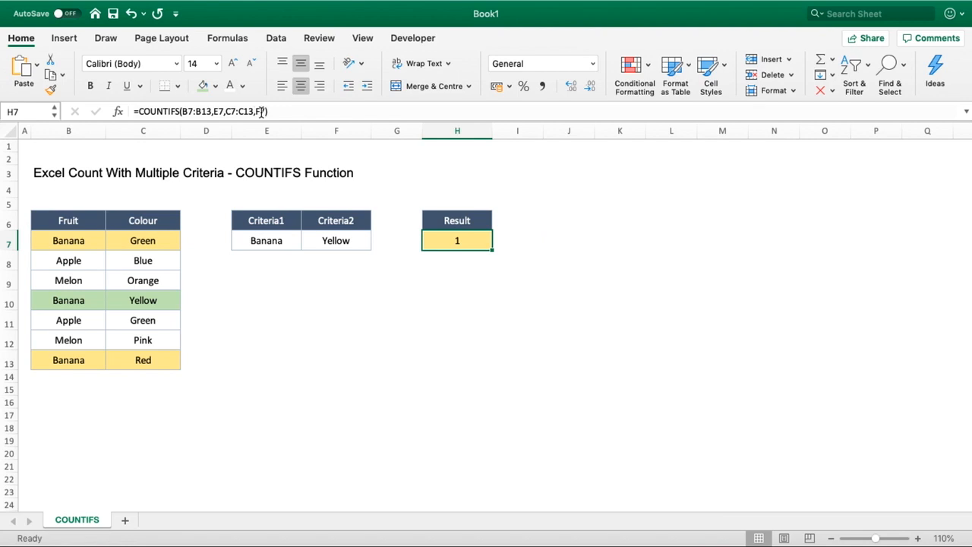
- Change C13 from Red to Yellow so H7 updates to 2
left_click(336, 240)
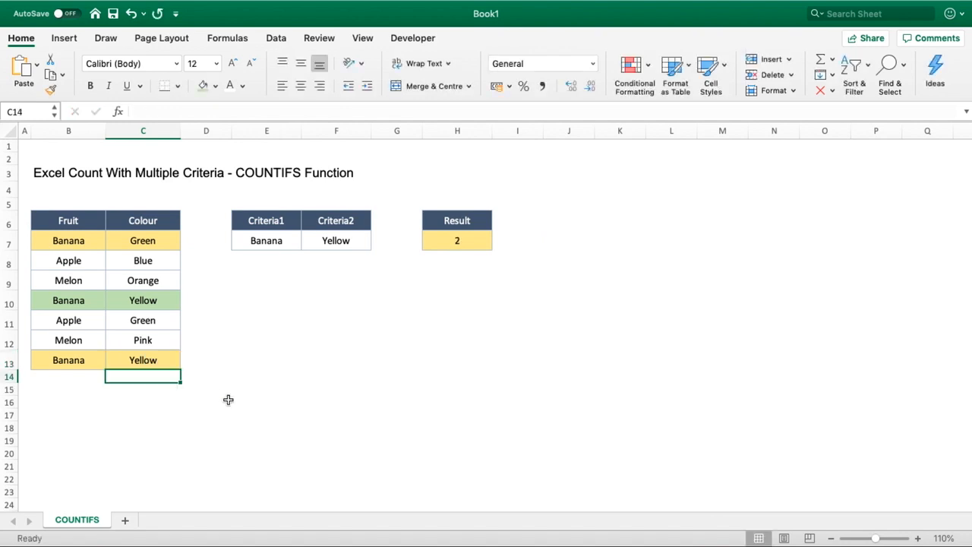
left_click(456, 240)
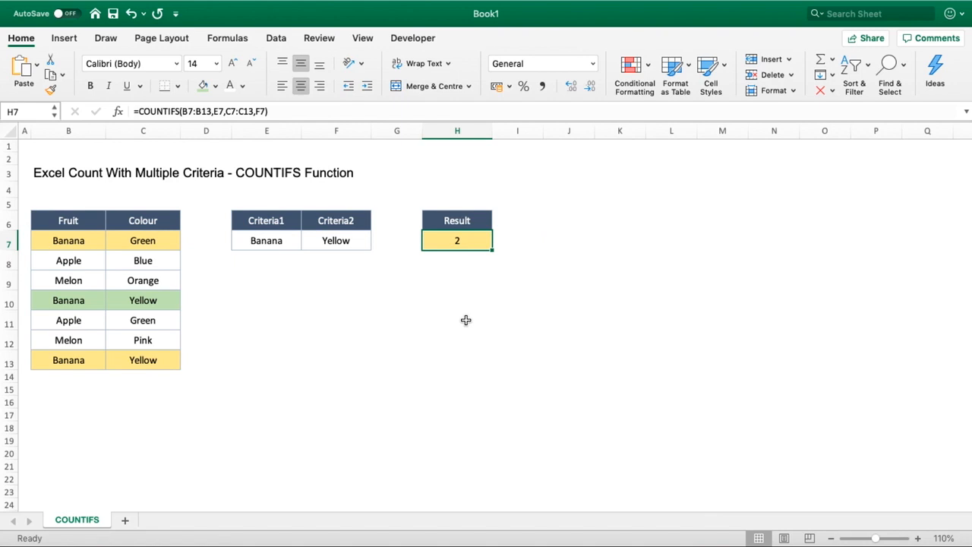
mouse_move(232, 233)
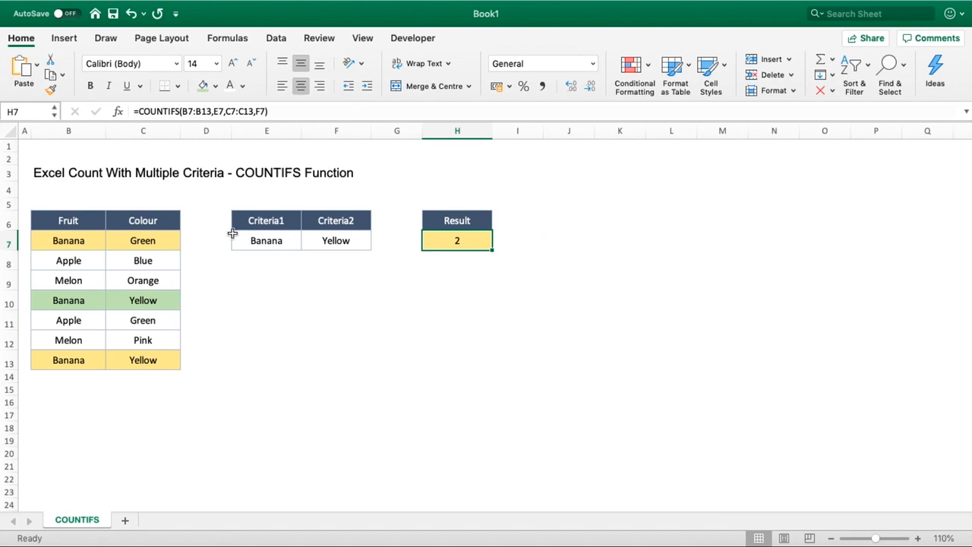
mouse_move(265, 240)
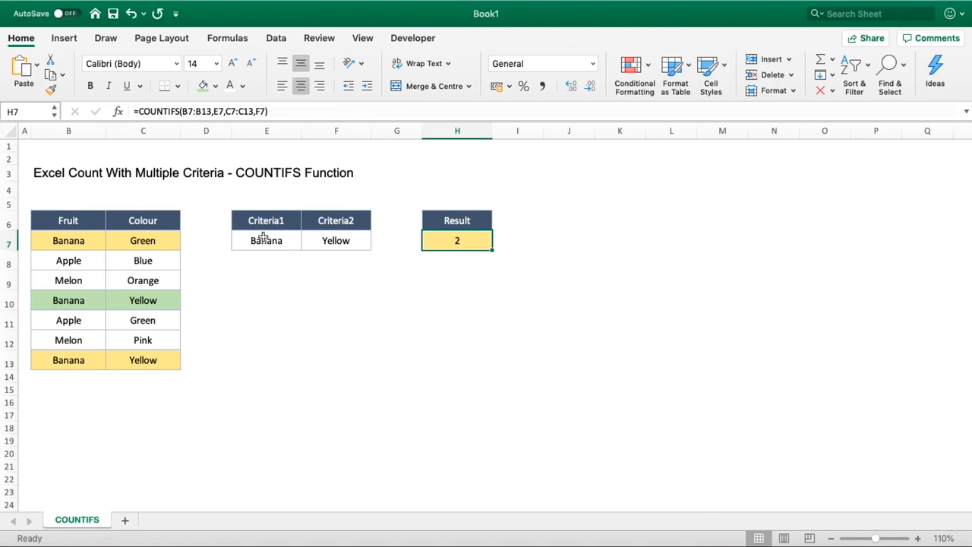
left_click(266, 240)
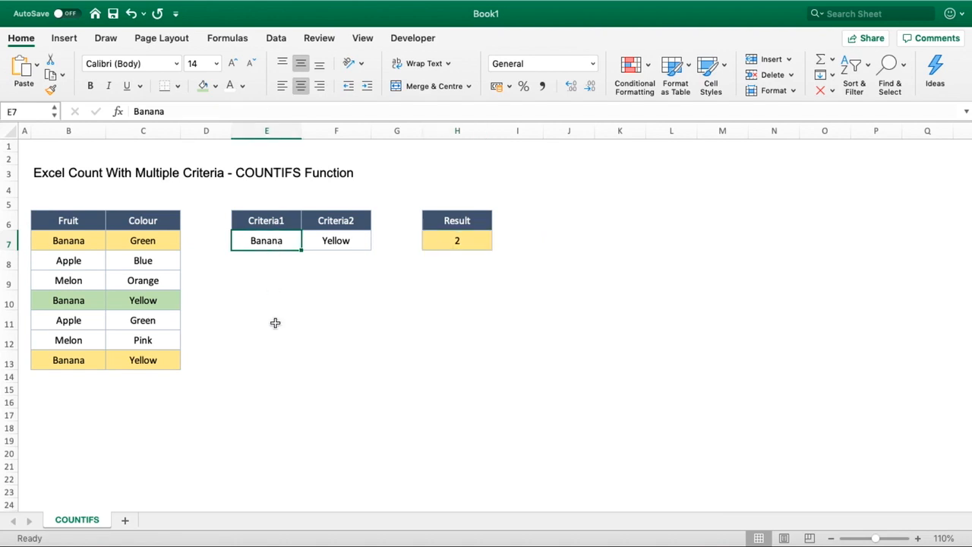
- Set the criteria to Apple and Green
type("Apple")
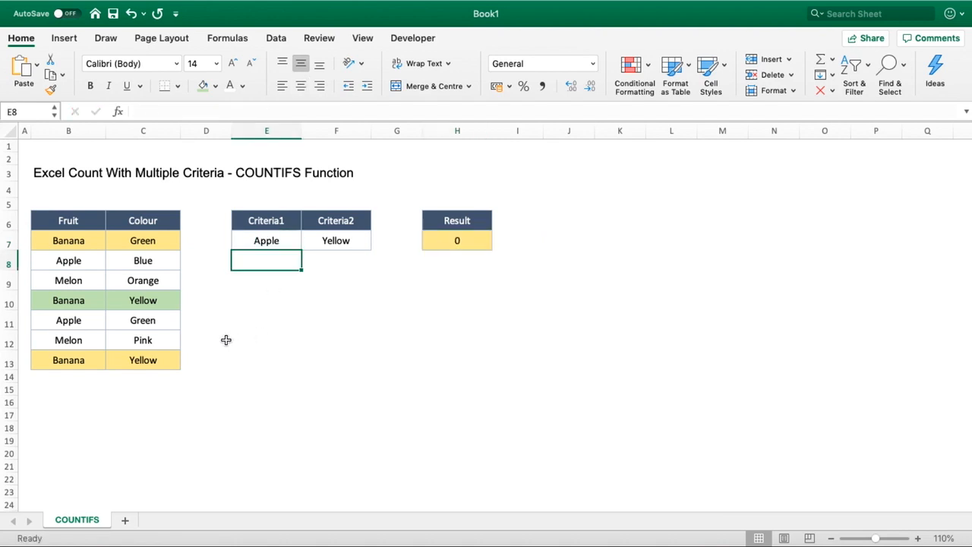
left_click(143, 320)
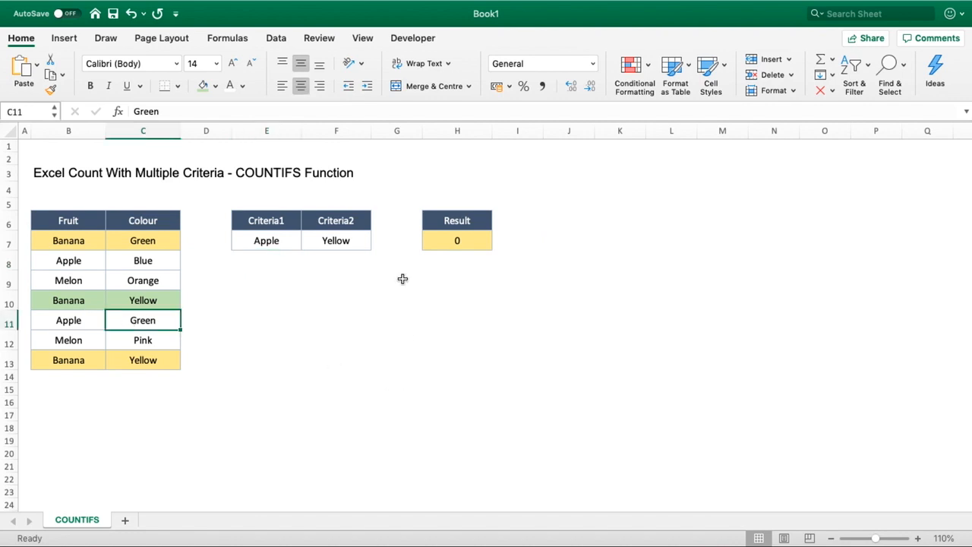
type("Green")
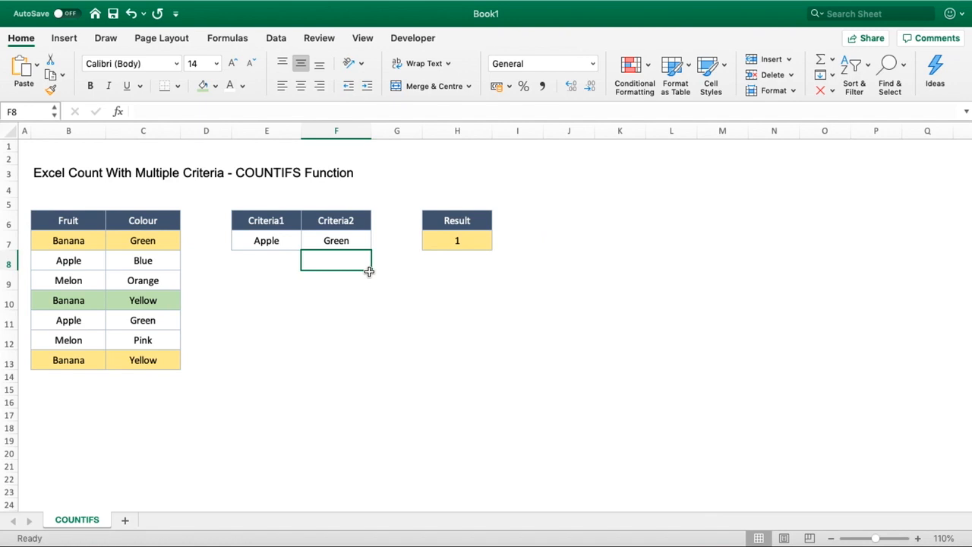
mouse_move(354, 240)
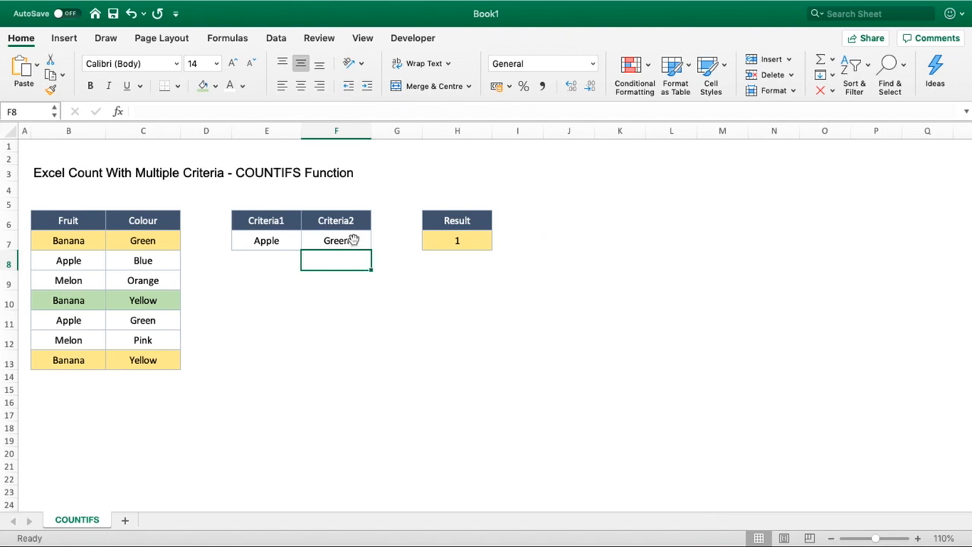
- Change the colour criterion in F7 to Orange, dropping H7 to 0
left_click(336, 240)
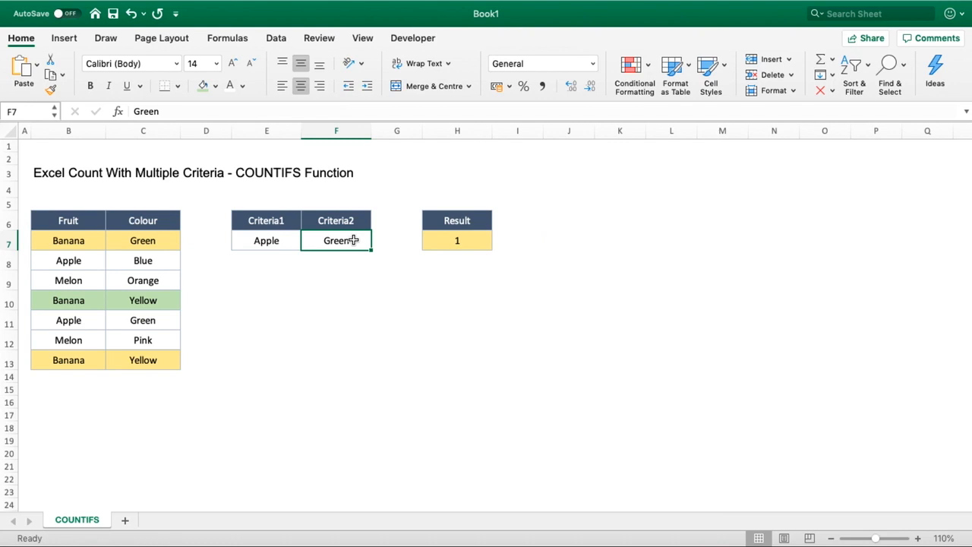
type("Oran")
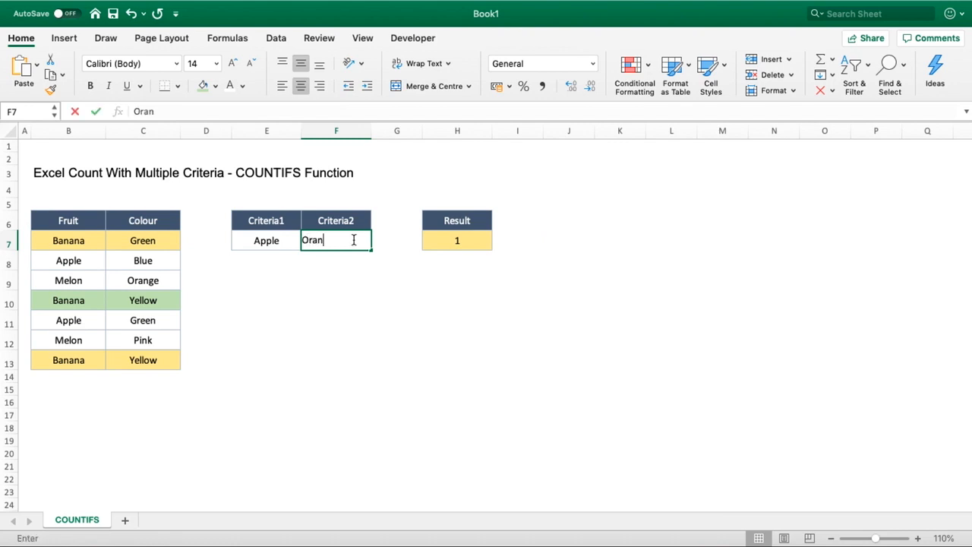
key("Enter")
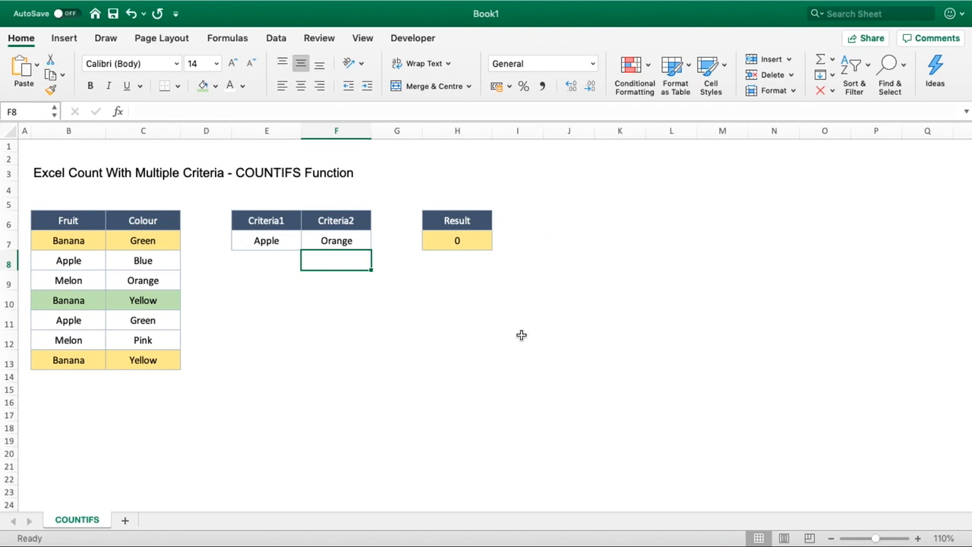
mouse_move(477, 238)
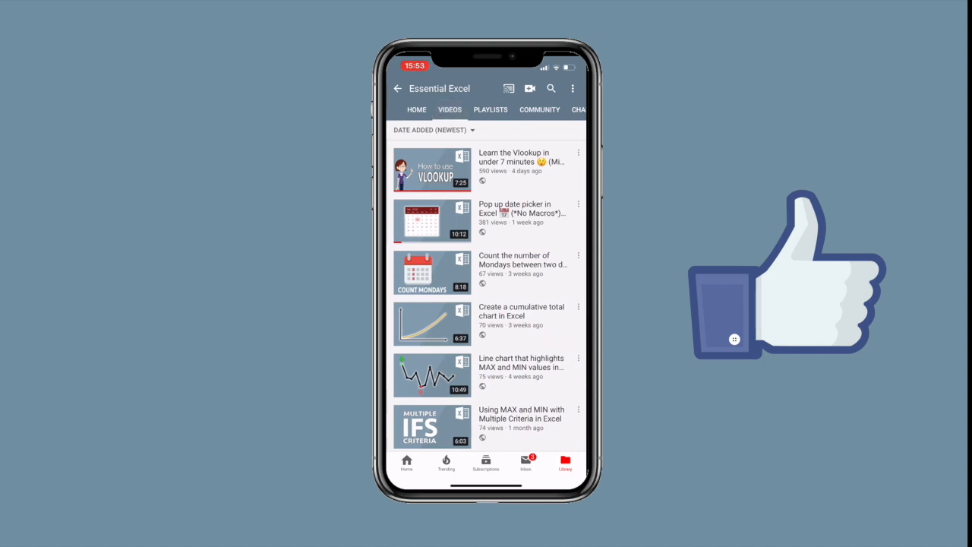
- Scroll the channel's videos, then browse its Playlists and Home pages
scroll("down", 3)
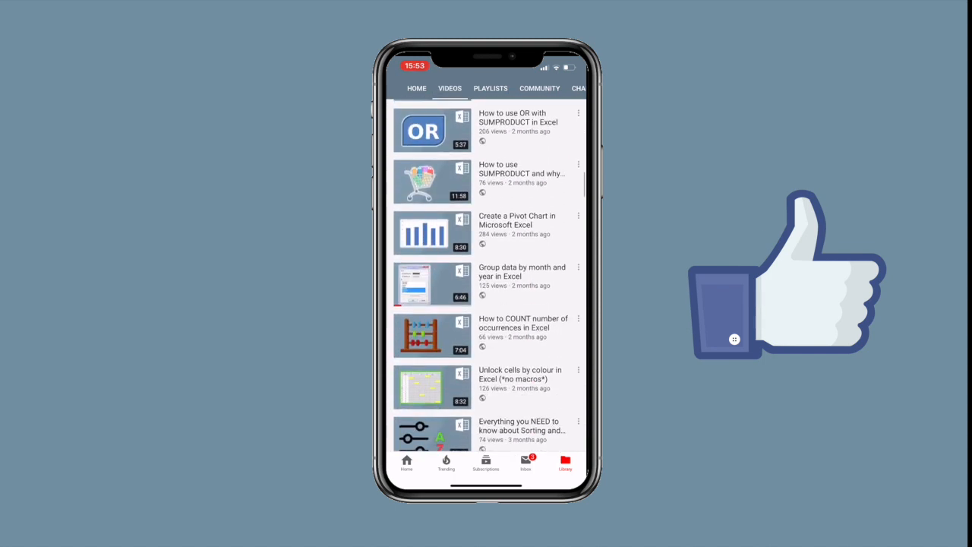
left_click(489, 88)
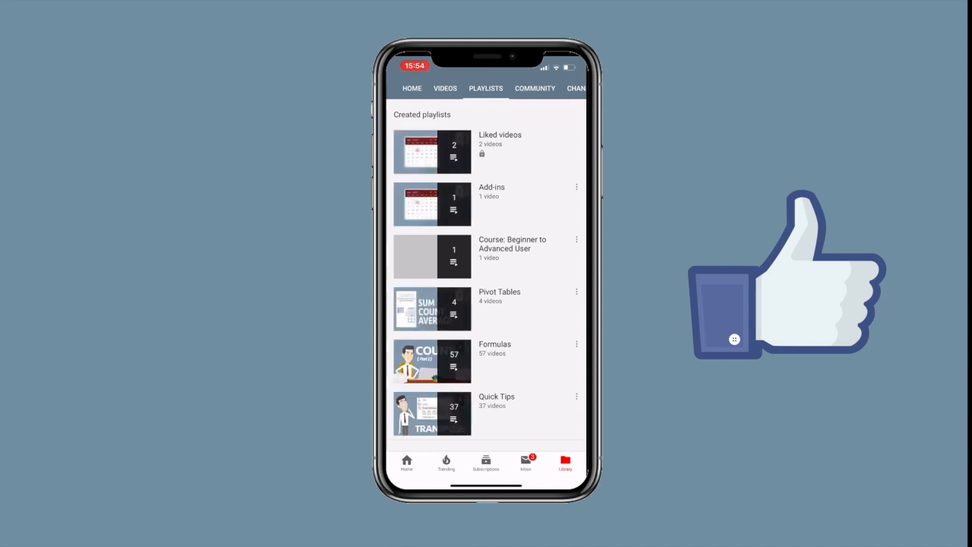
left_click(412, 89)
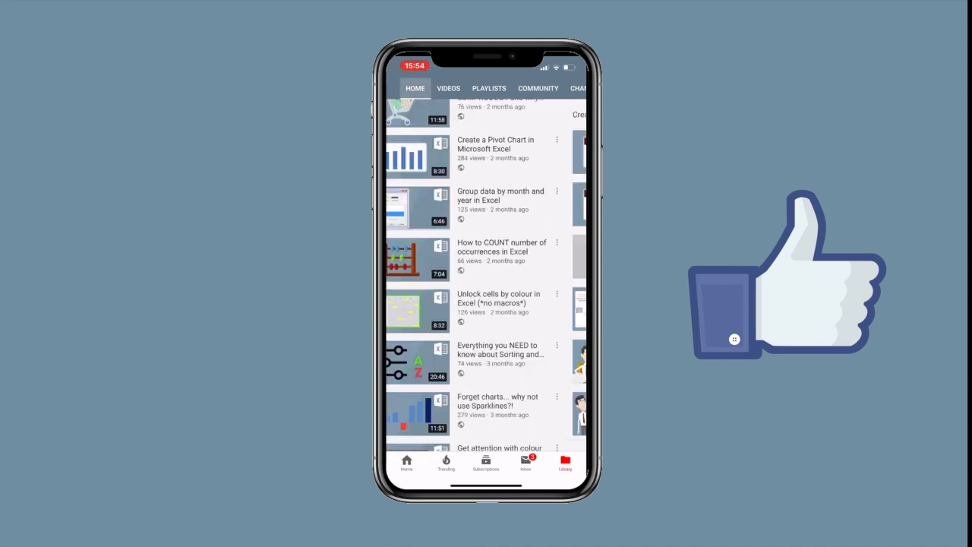